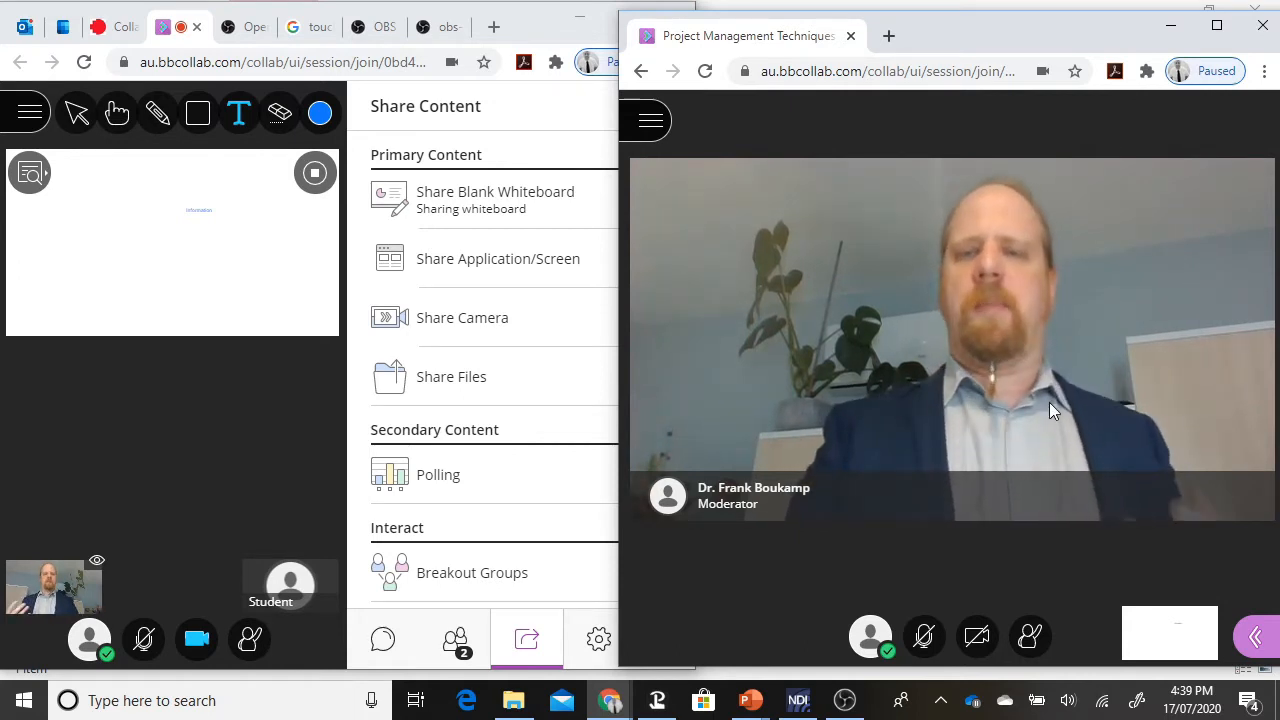
mouse_move(99, 408)
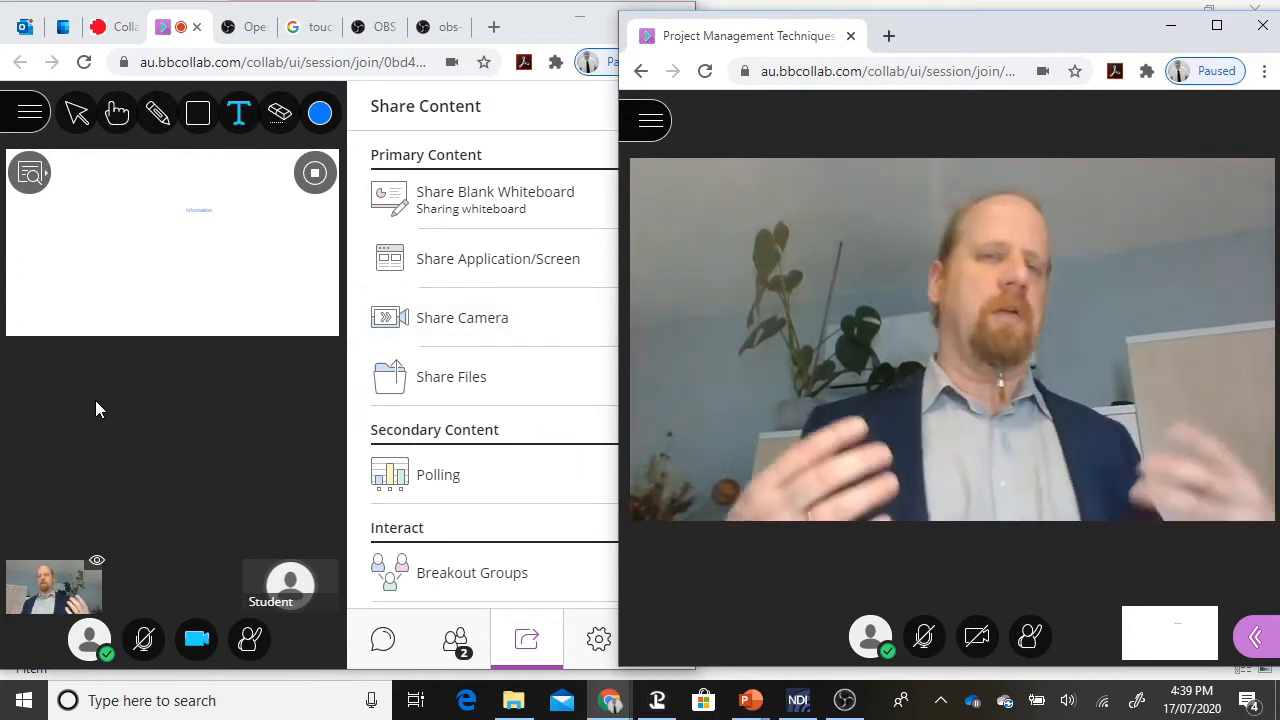